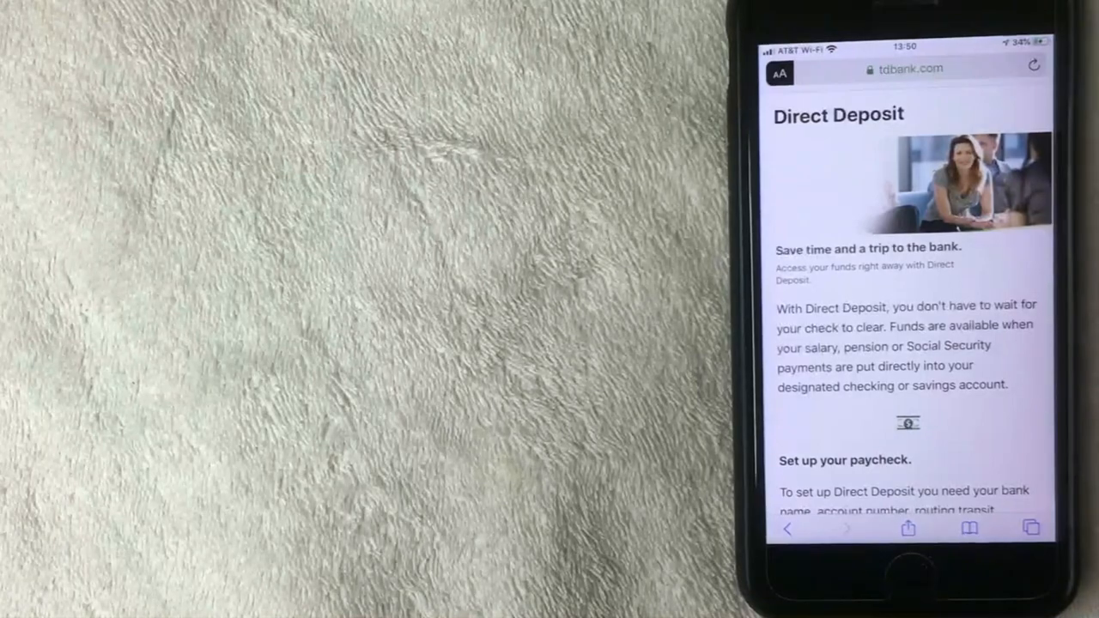
scroll("down", 3)
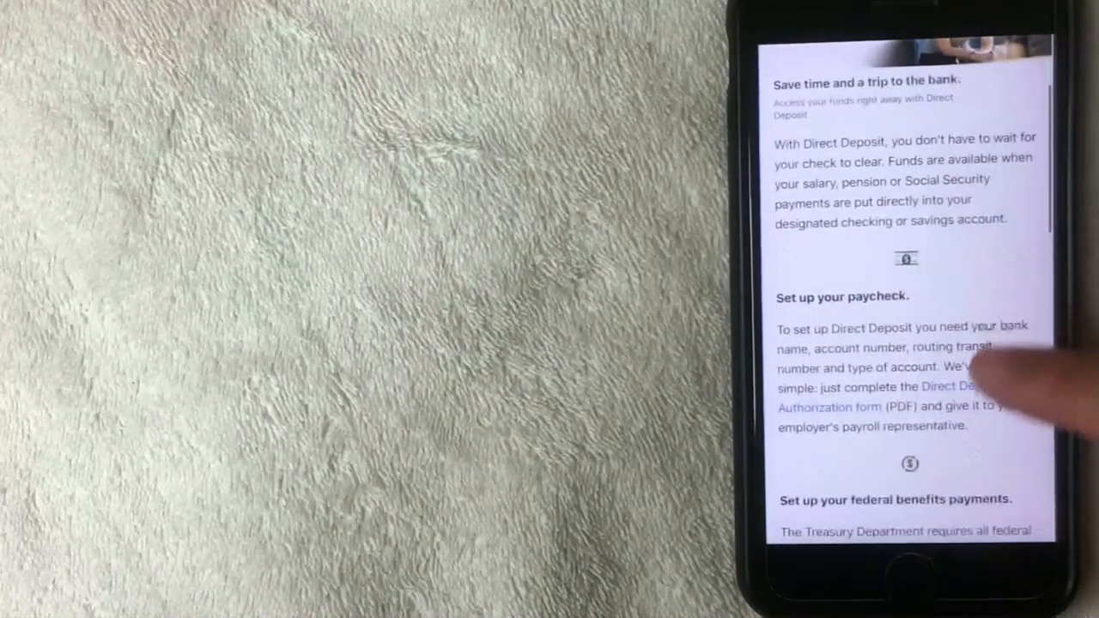